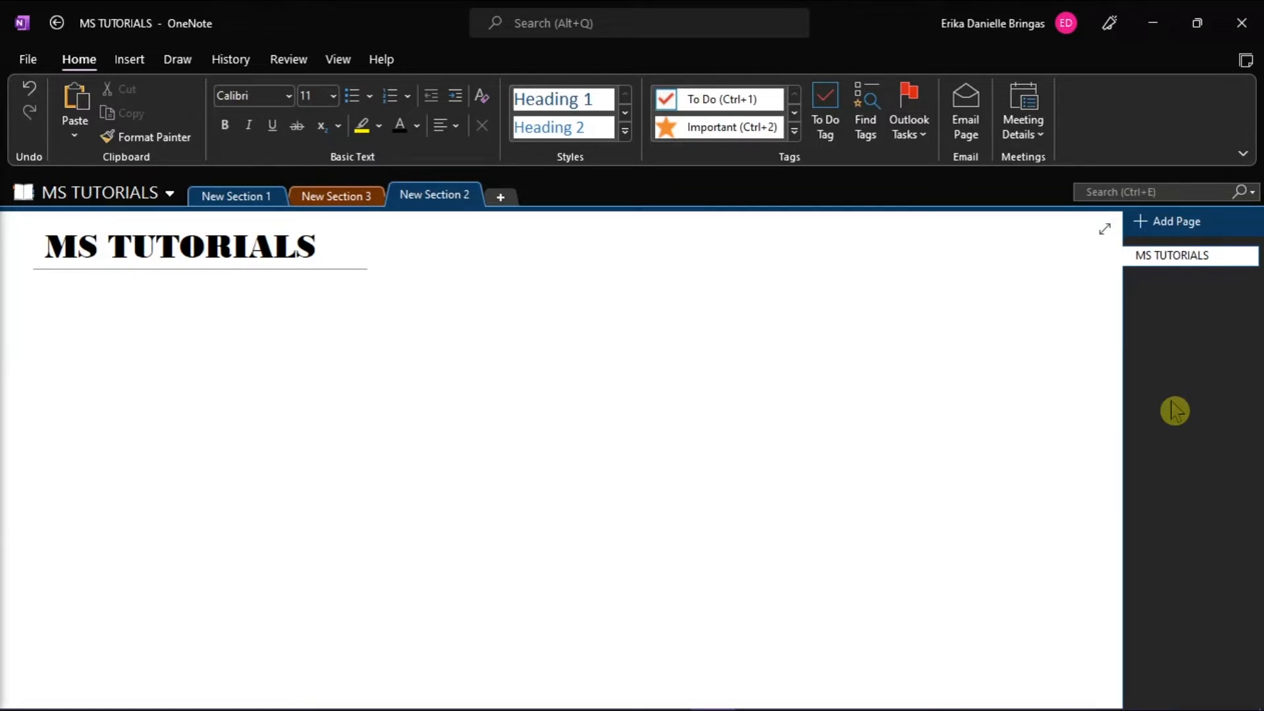
Step: Insert the business-card-templates JPG from the Pictures folder below the MS TUTORIALS title
left_click(266, 324)
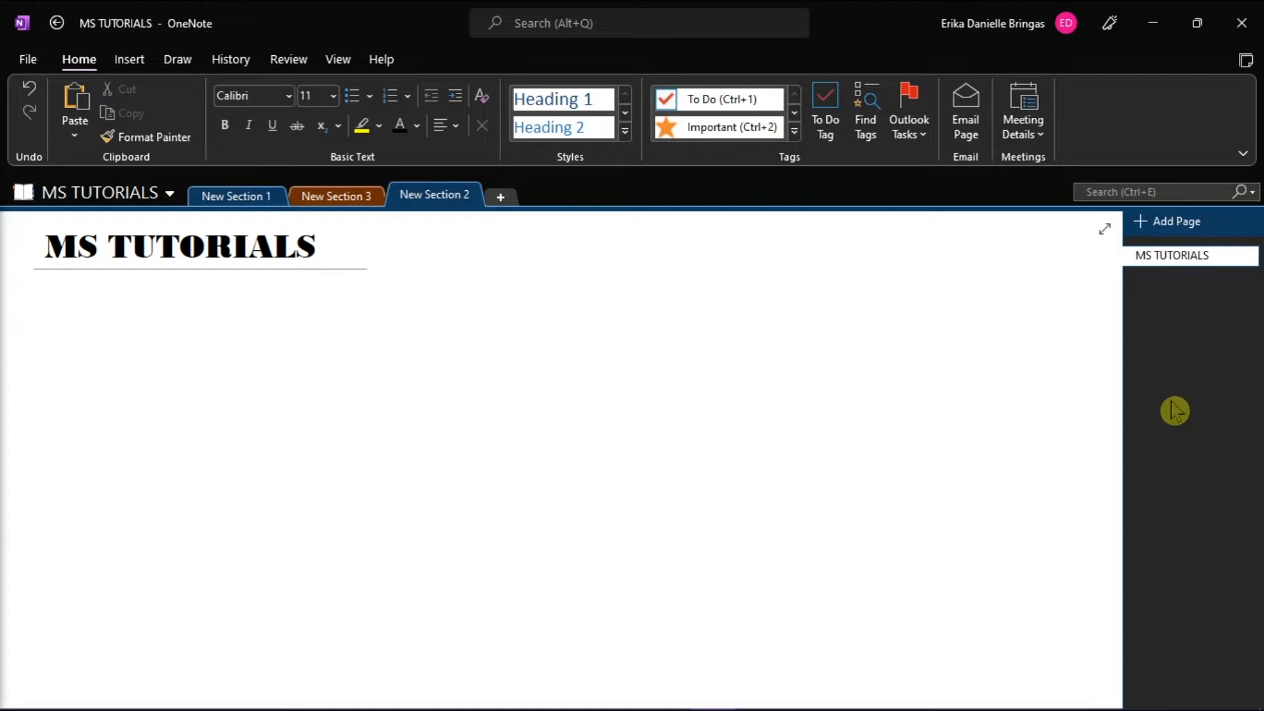
left_click(265, 324)
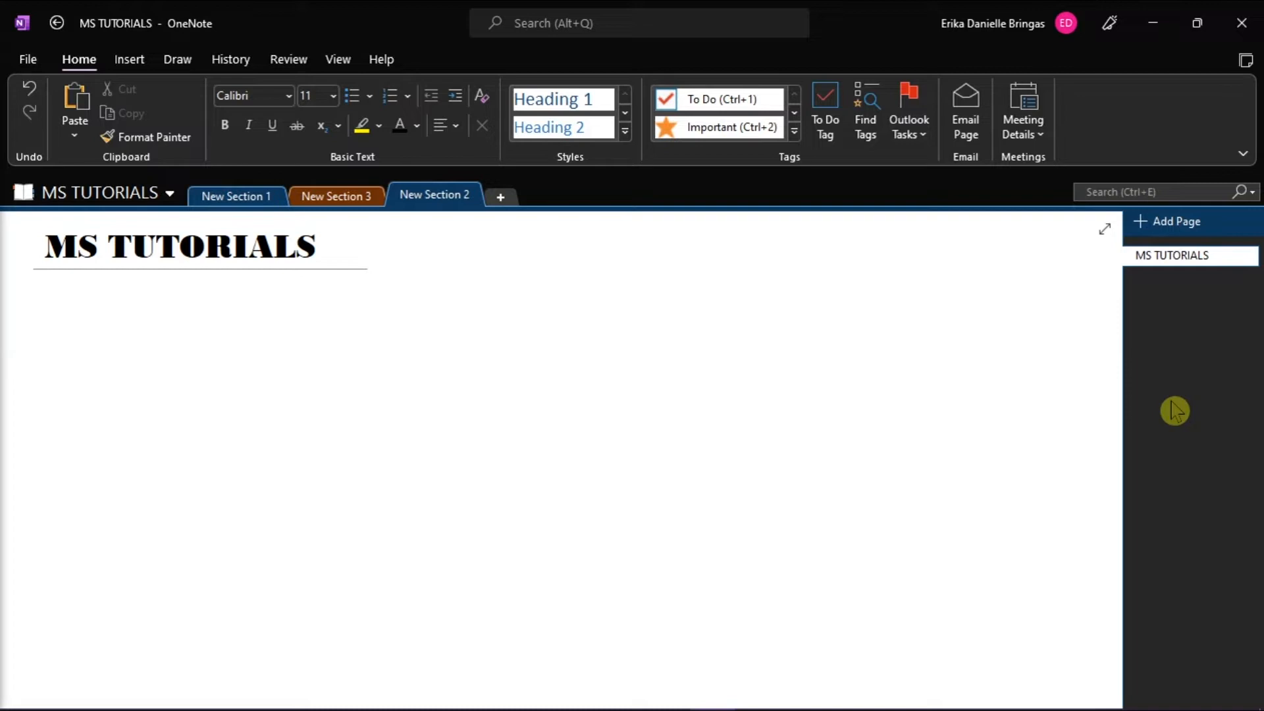
left_click(266, 325)
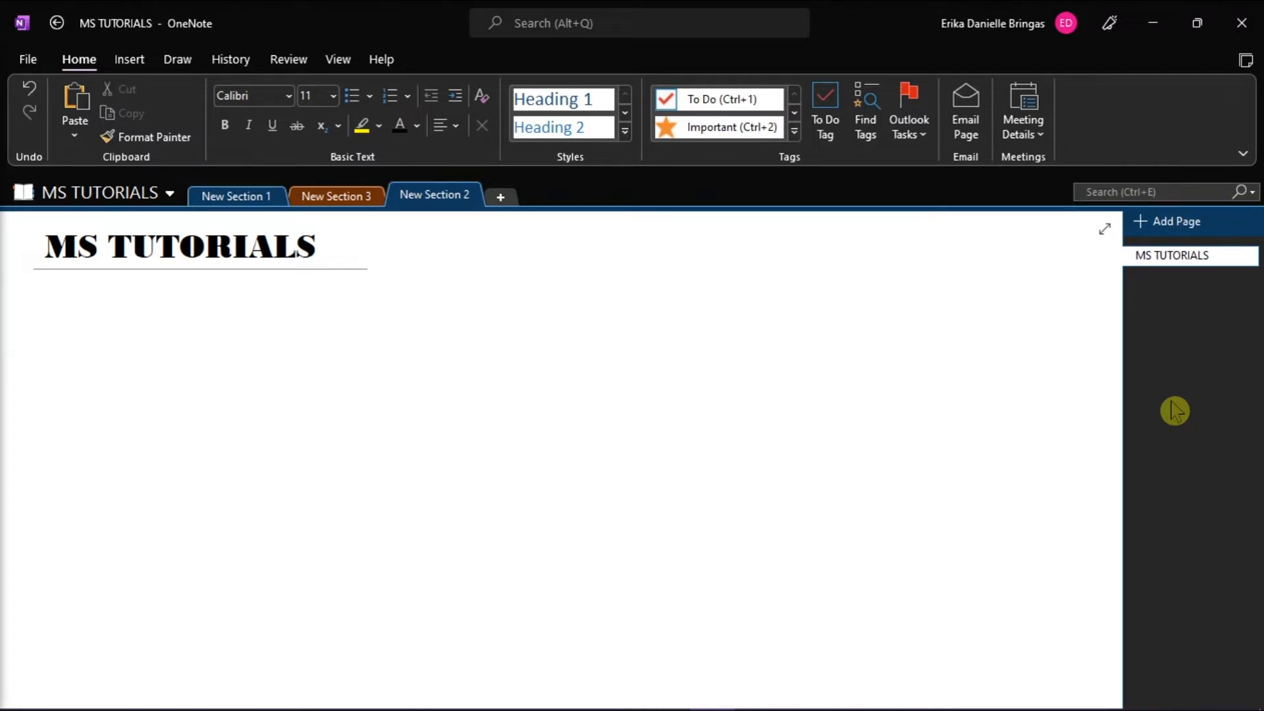
left_click(266, 325)
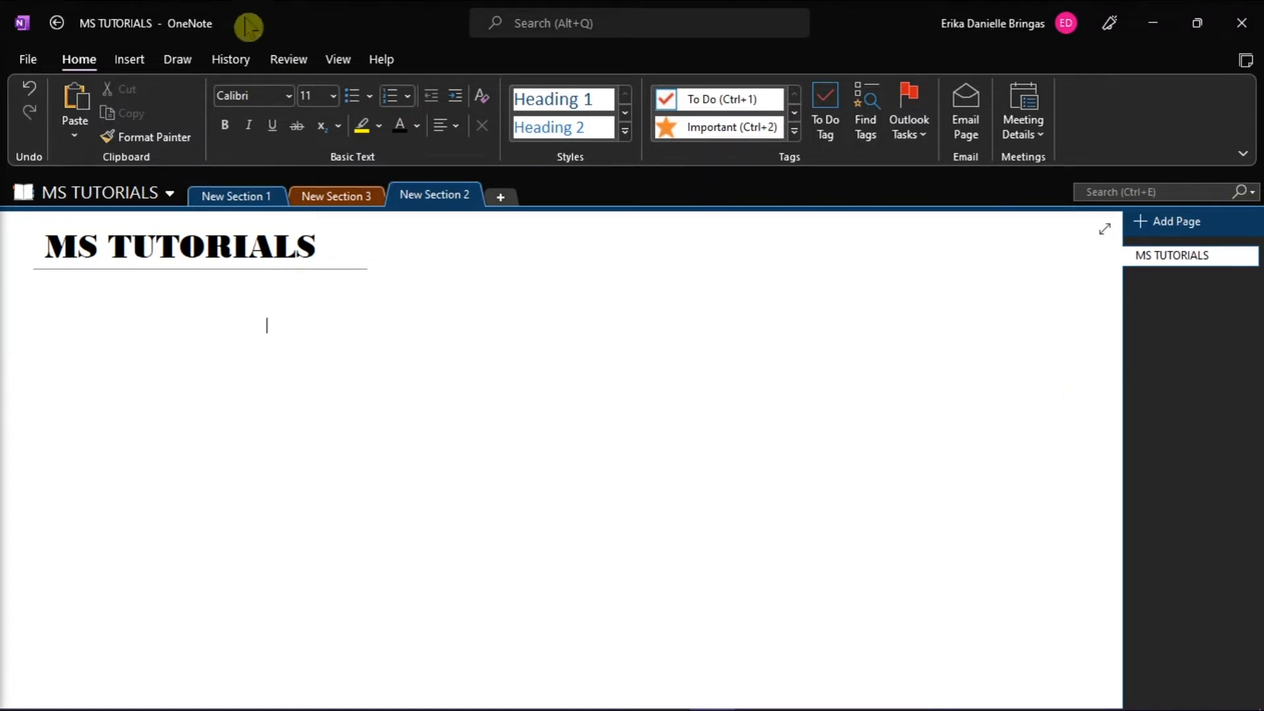
left_click(129, 58)
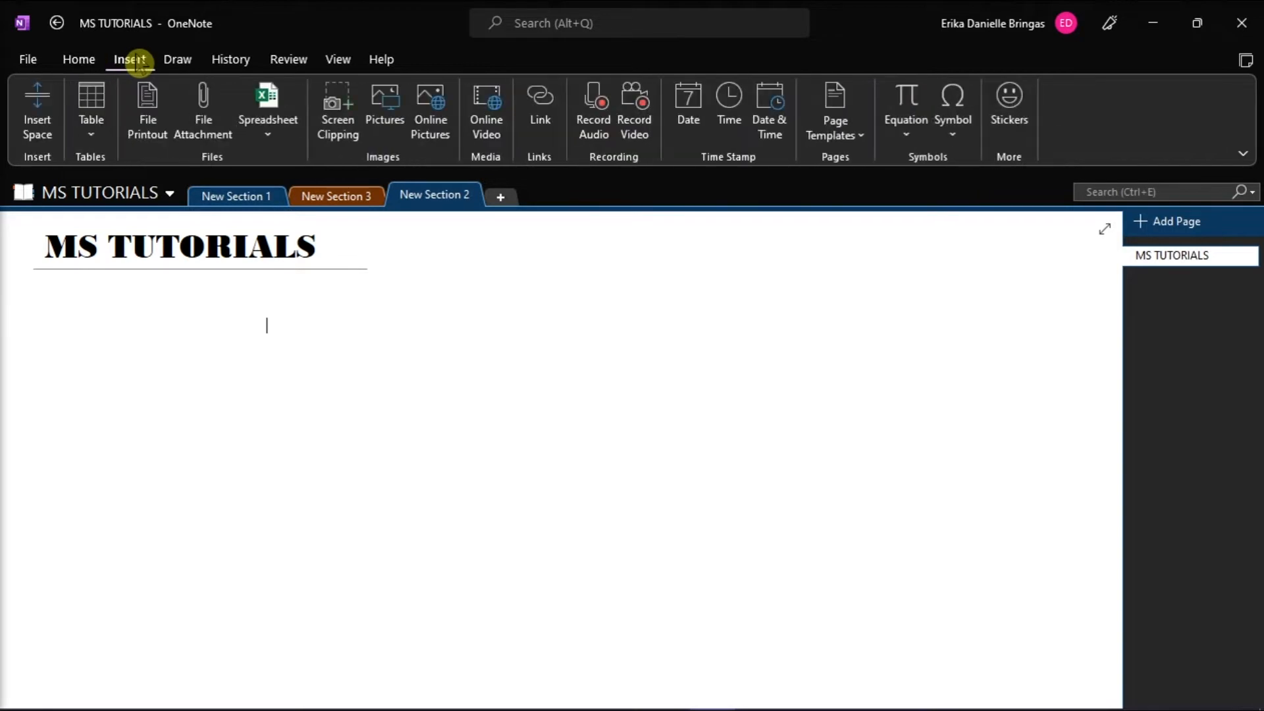
mouse_move(384, 109)
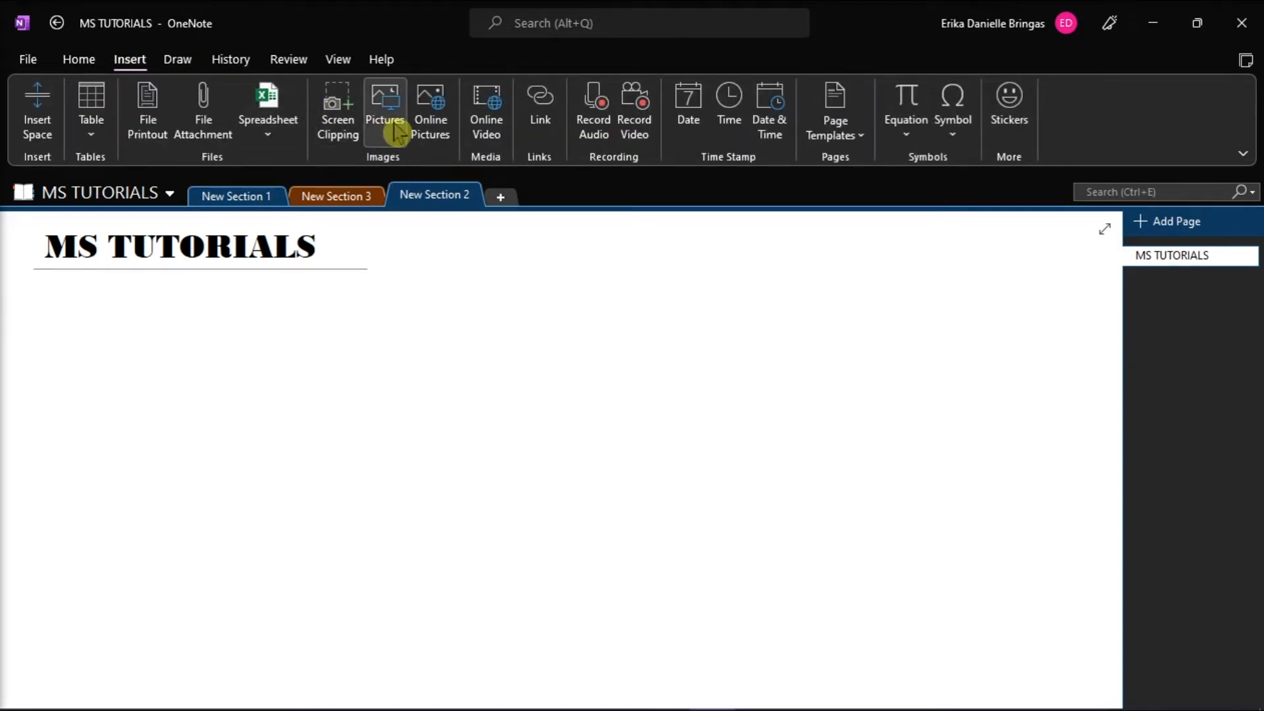
left_click(384, 105)
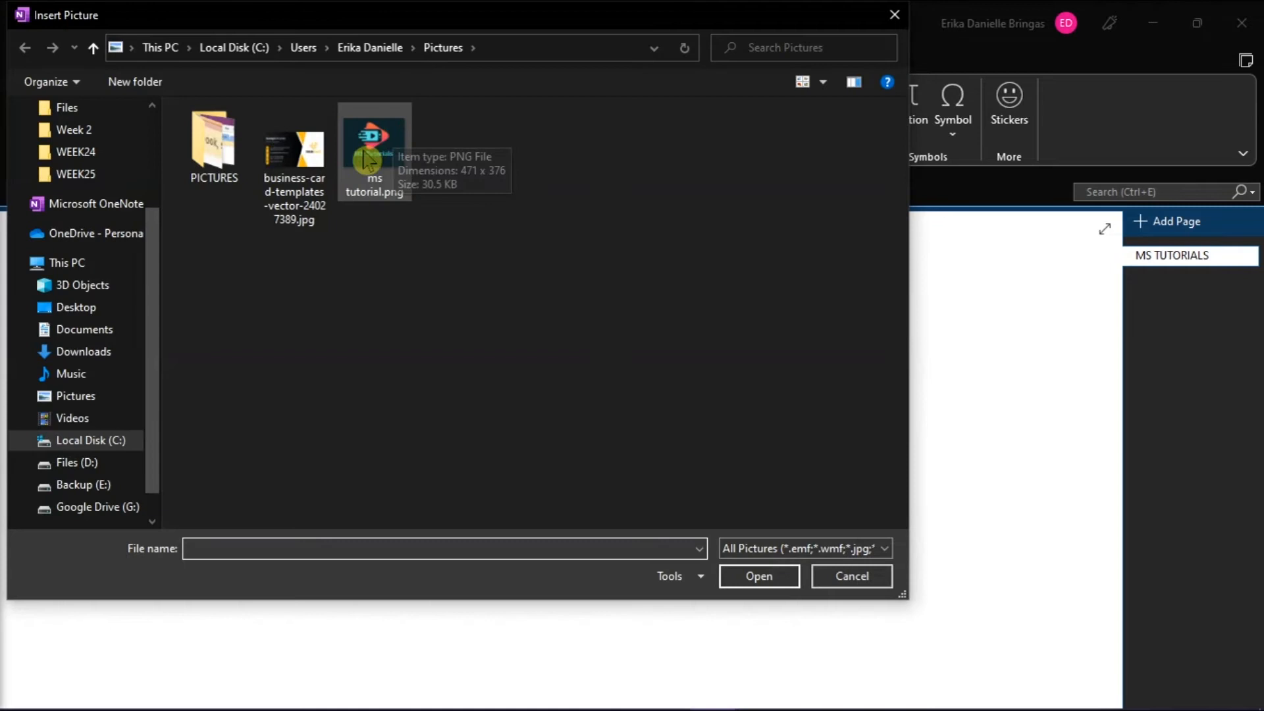
left_click(294, 145)
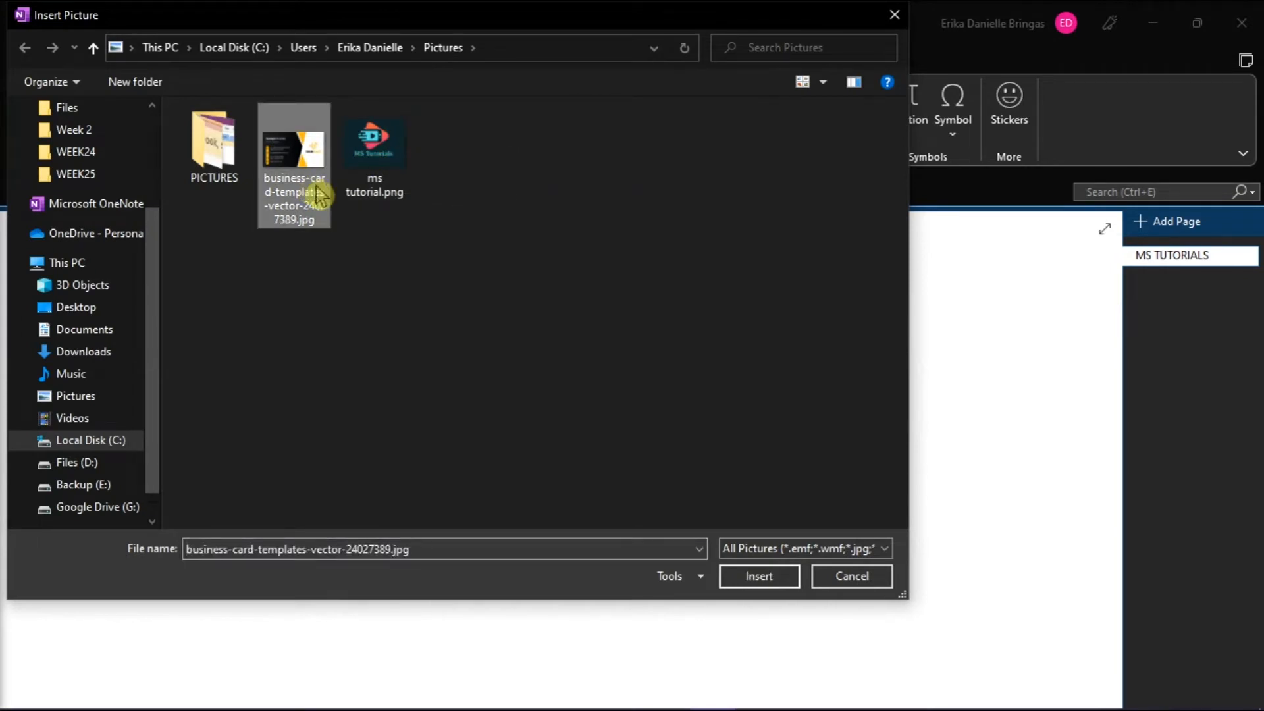
left_click(757, 575)
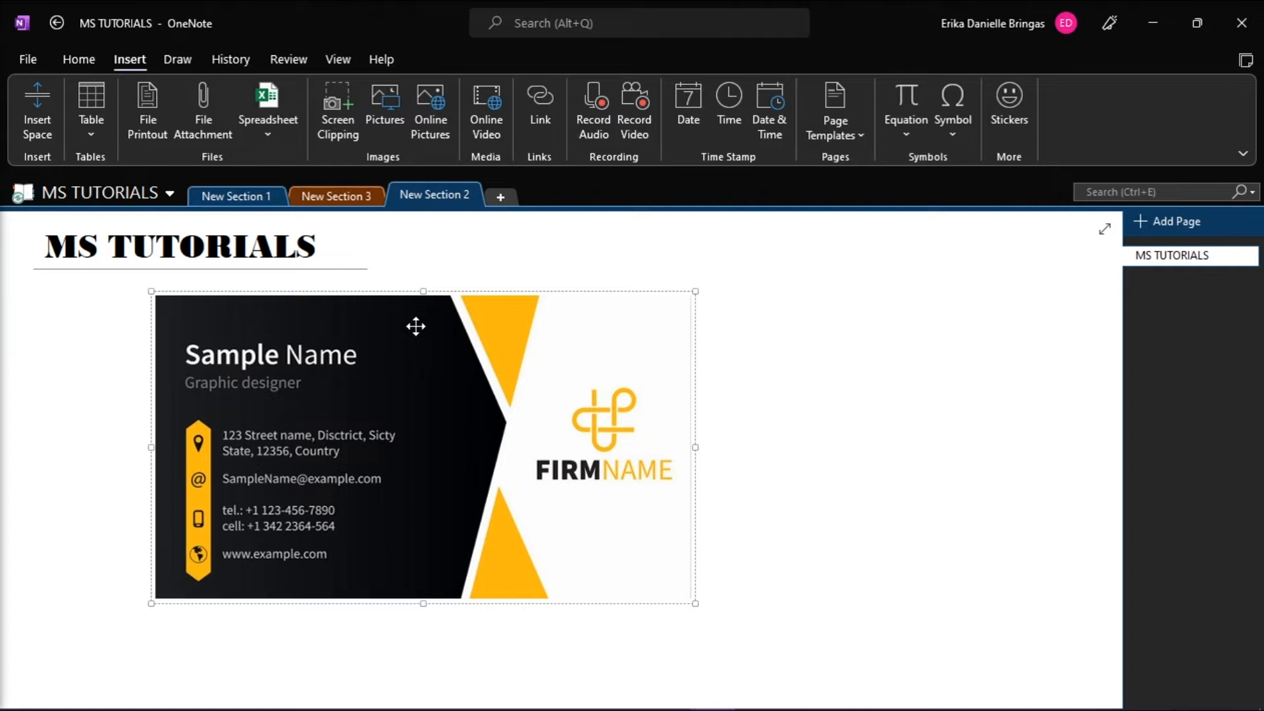
Step: Copy the business card's printed text using Copy Text from Picture
right_click(416, 337)
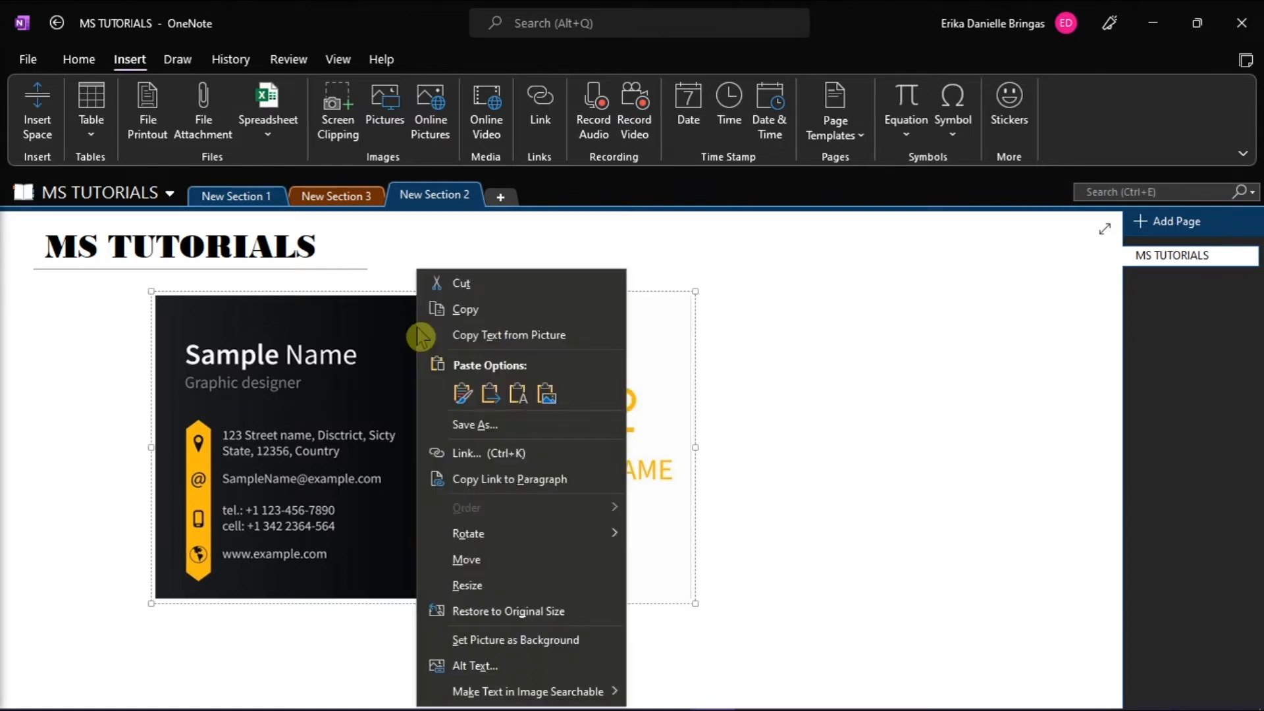
mouse_move(600, 345)
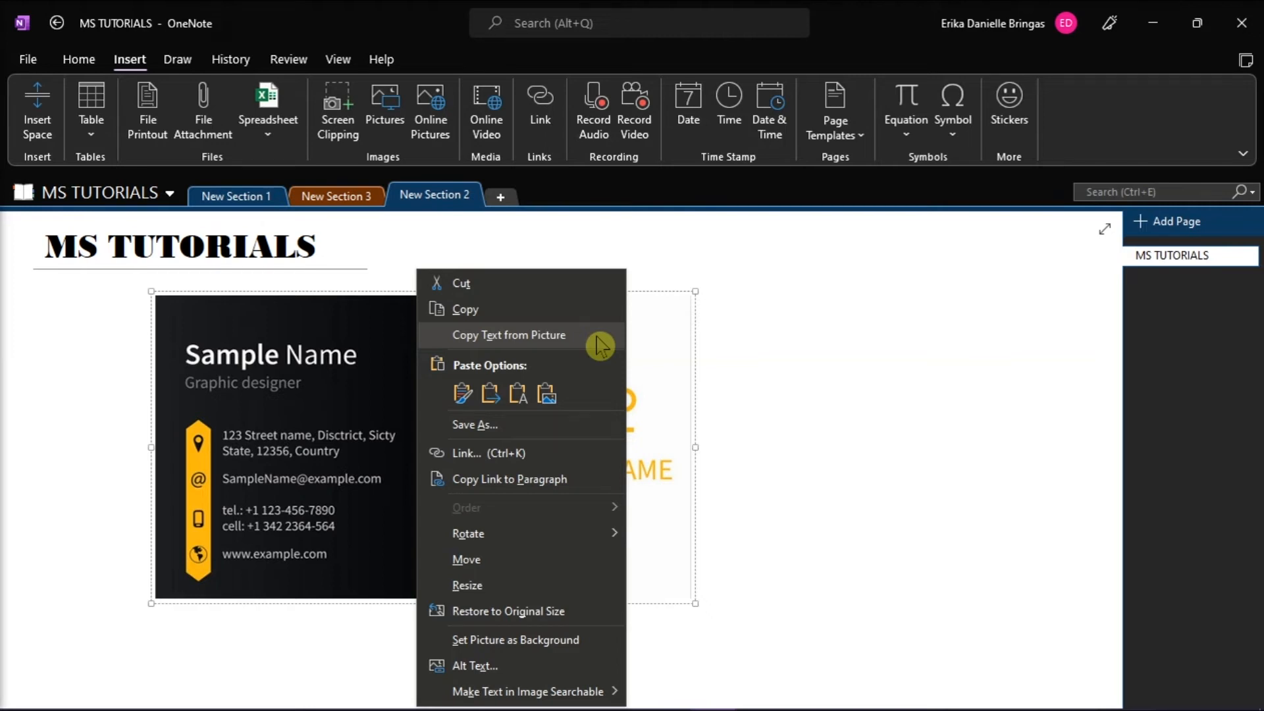
left_click(594, 335)
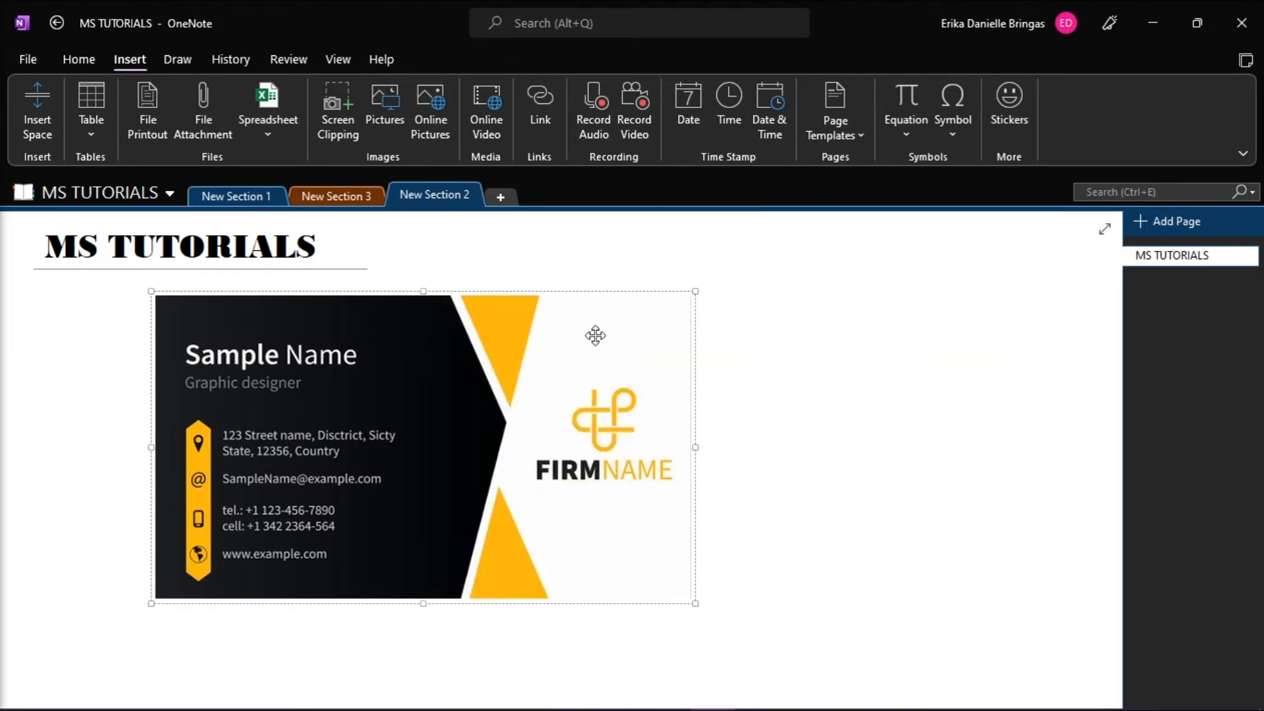
mouse_move(641, 337)
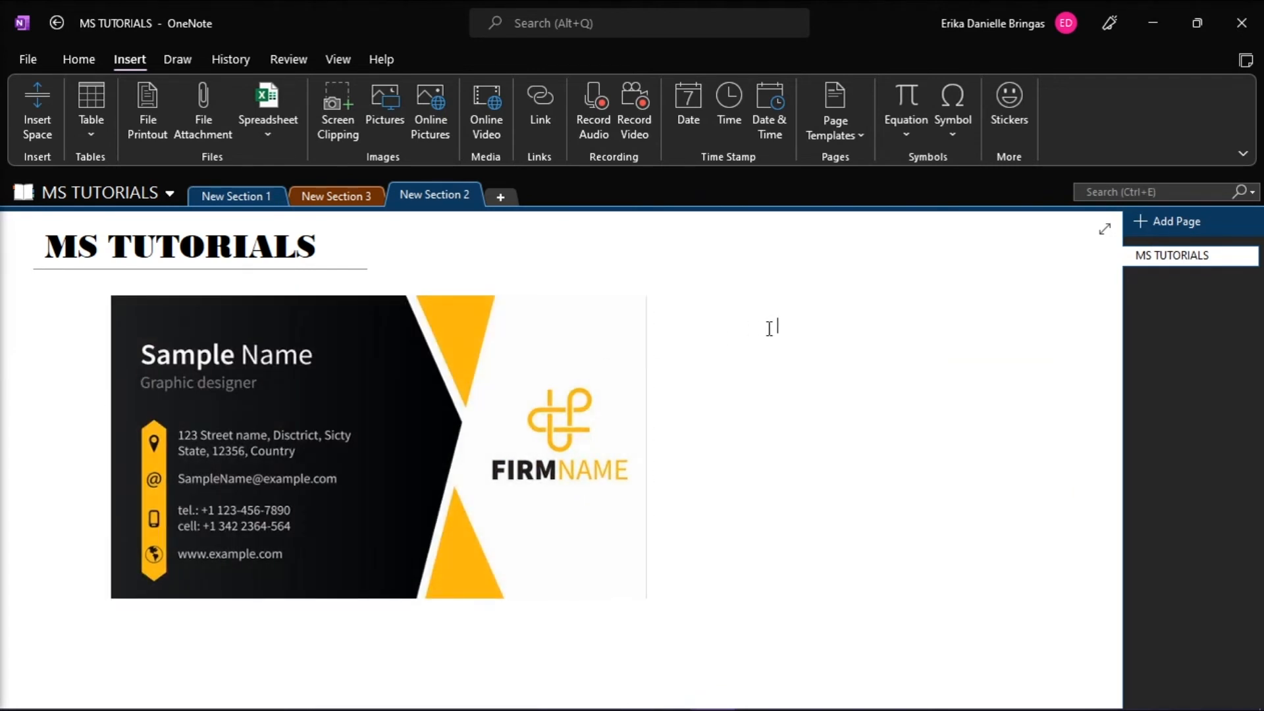
Step: Bring up Paste Options for the blank area right of the business card picture
right_click(769, 328)
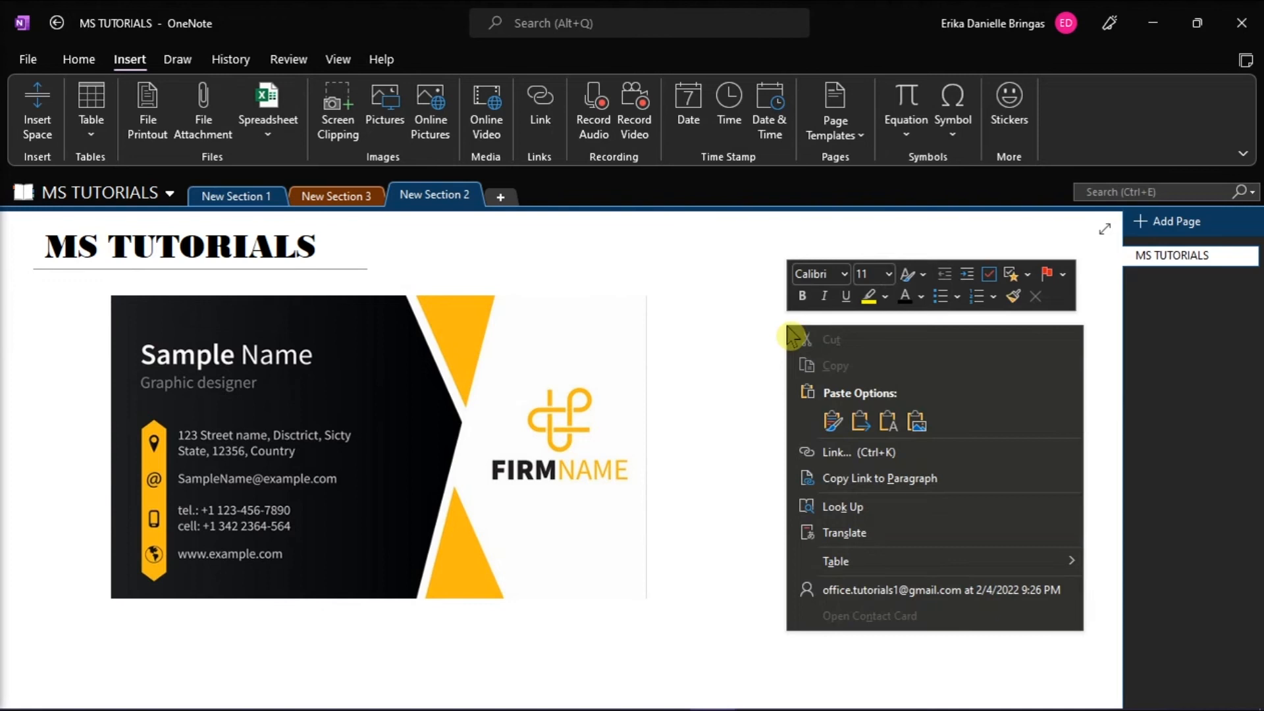